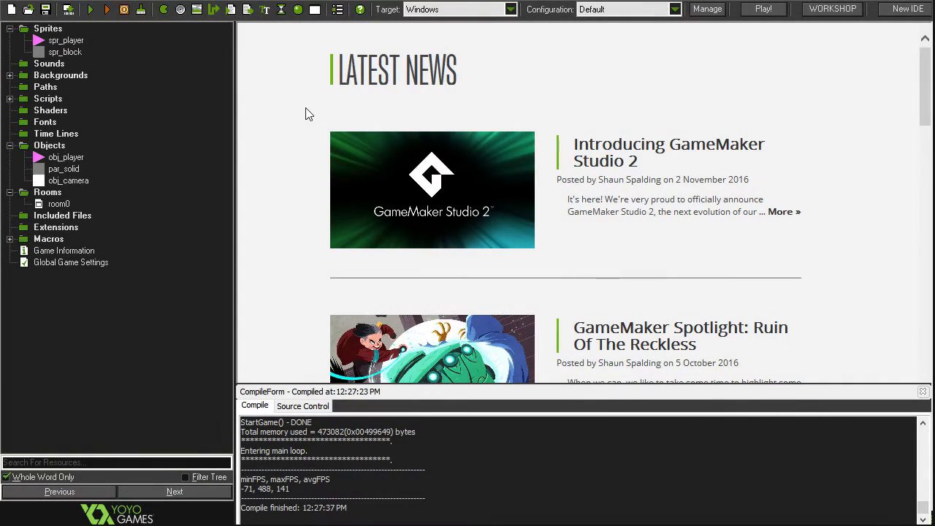
mouse_move(311, 101)
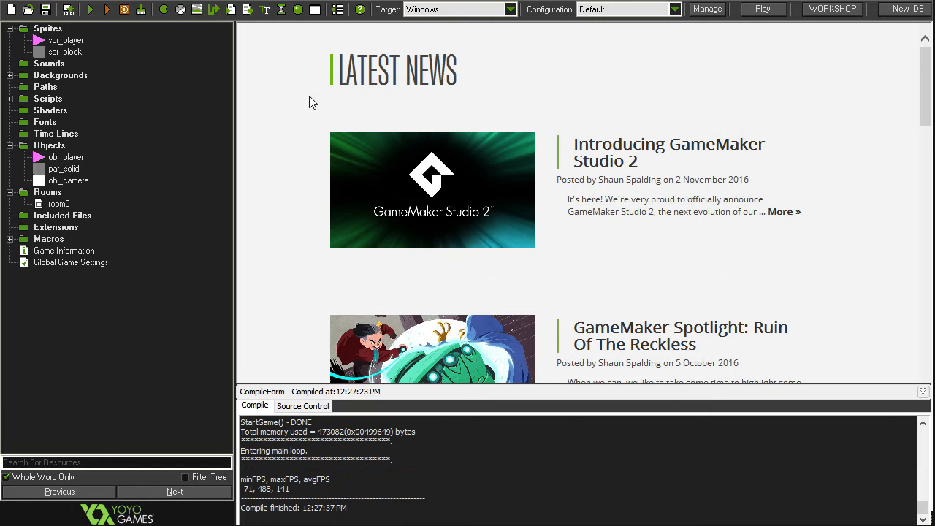
mouse_move(317, 112)
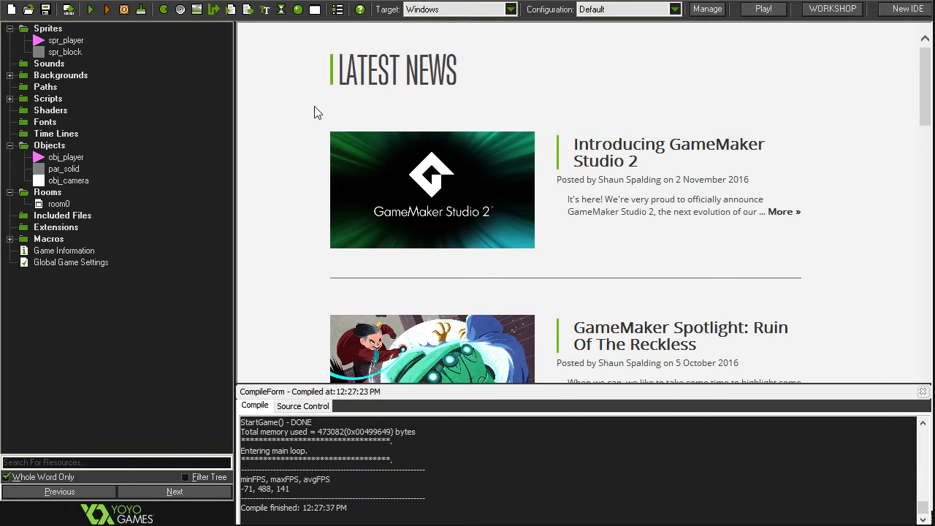
mouse_move(323, 130)
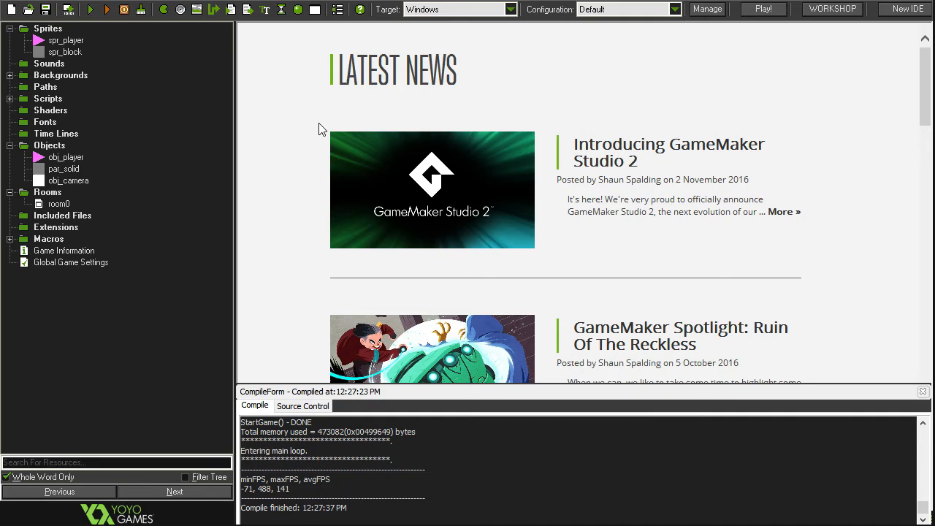
mouse_move(312, 83)
text(o)
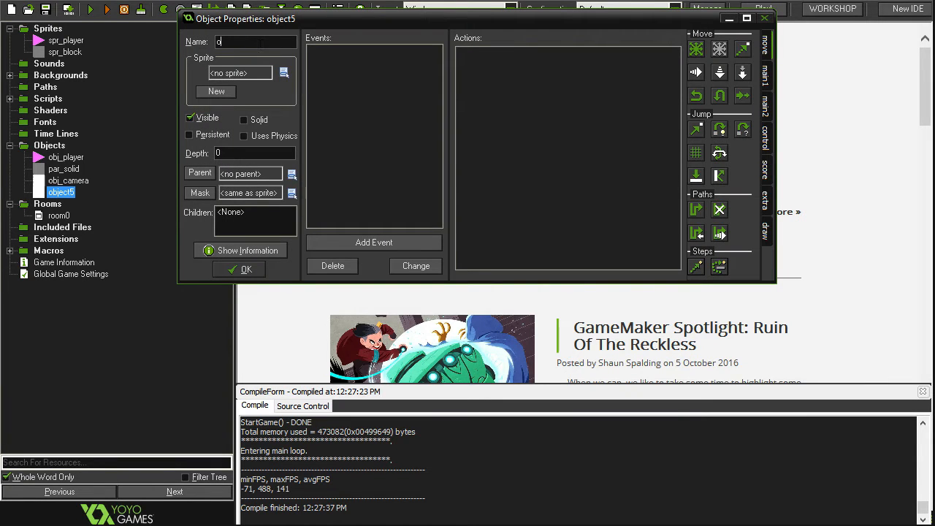
Name the new object obj_GUI, keeping its Create event that sets gui_scale to 0.25.
text(bj_GUI)
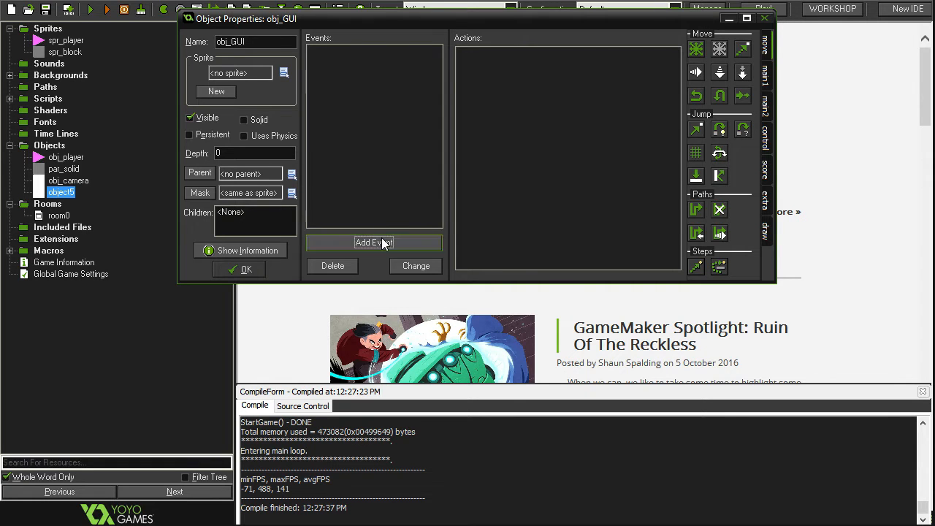
click(373, 242)
text(gui_scale = 0.25;)
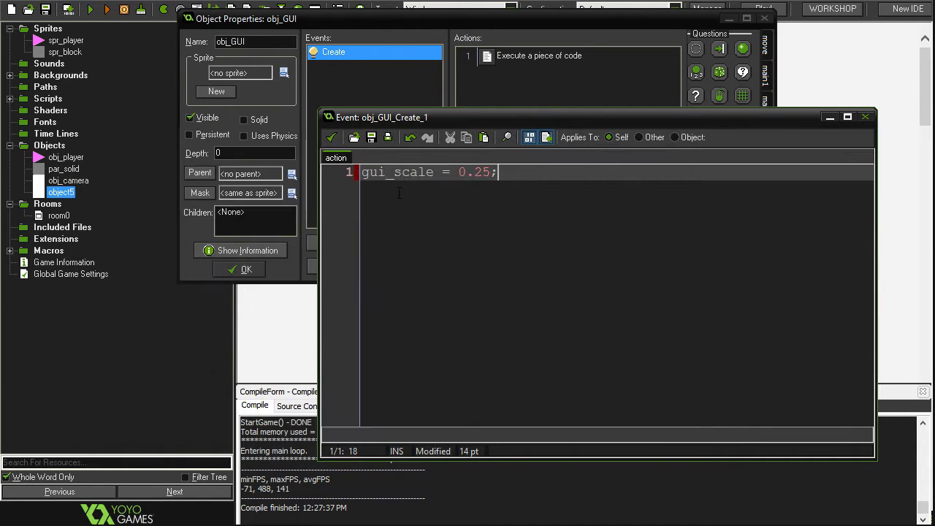
mouse_move(513, 197)
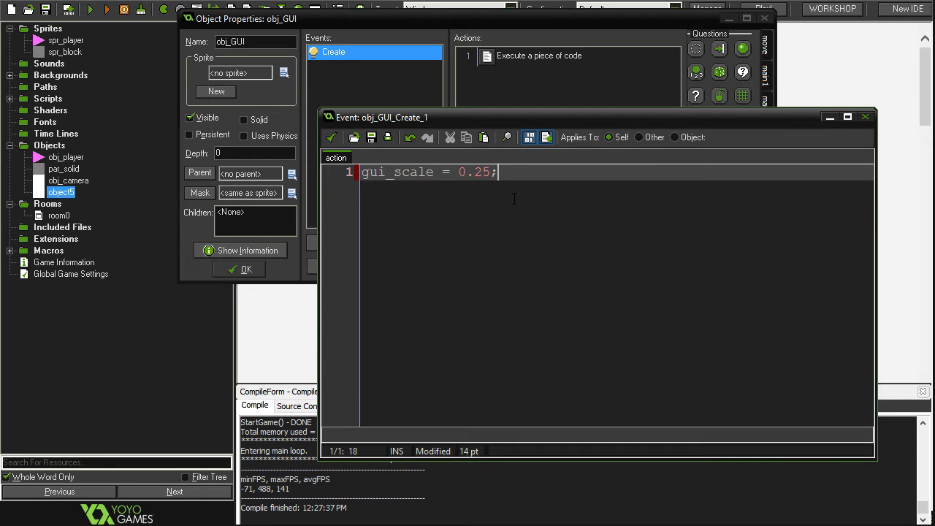
mouse_move(522, 195)
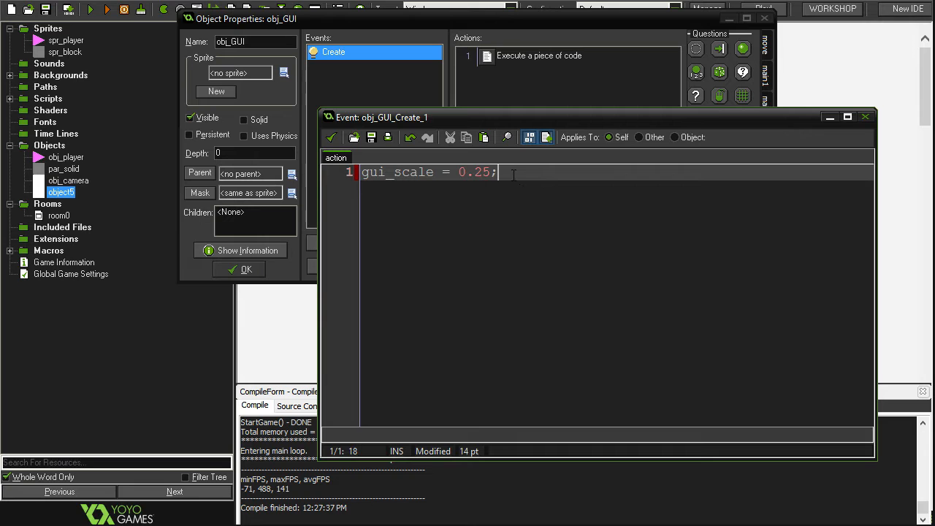
mouse_move(543, 215)
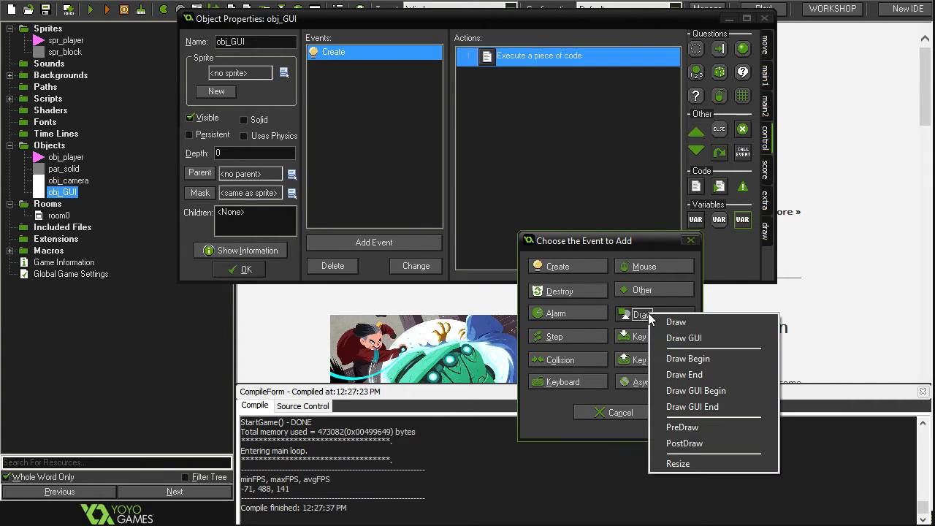
Add a Draw GUI event with empty with (obj_player) and with (par_solid) blocks.
click(684, 337)
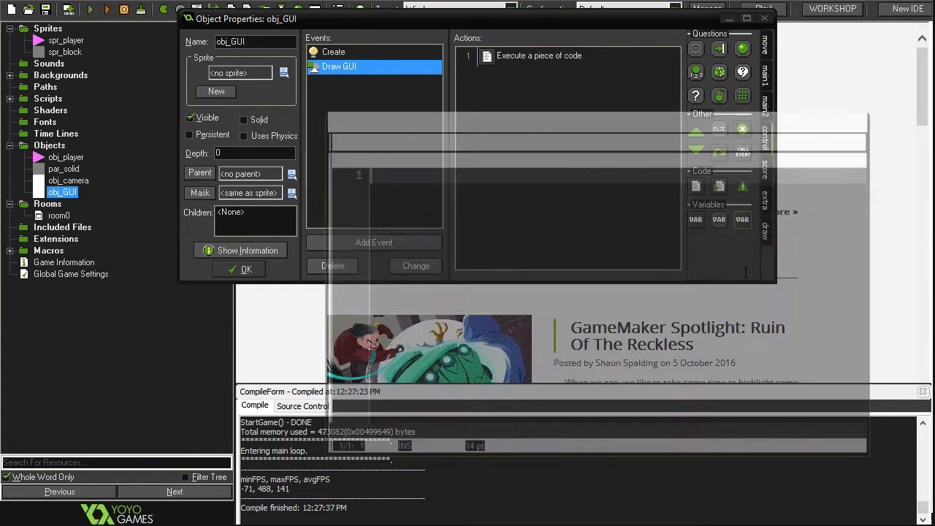
text(wi)
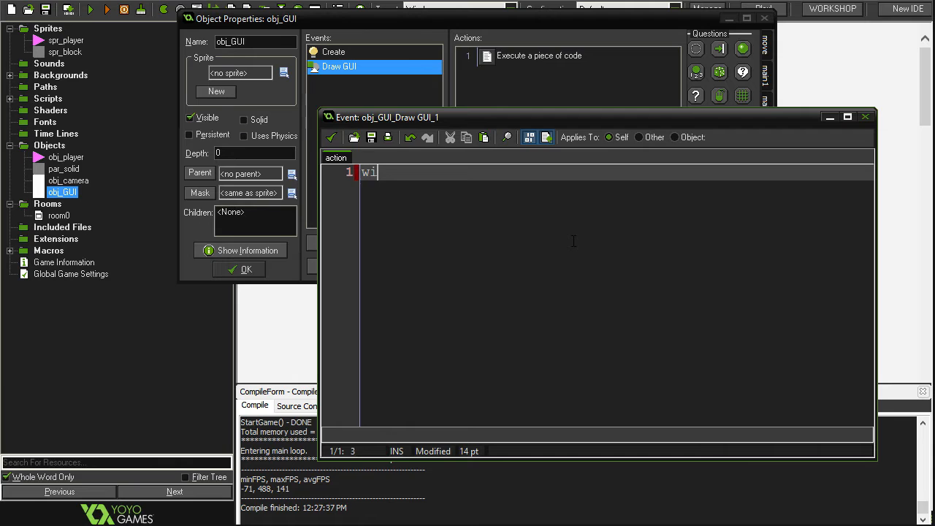
text(th ()
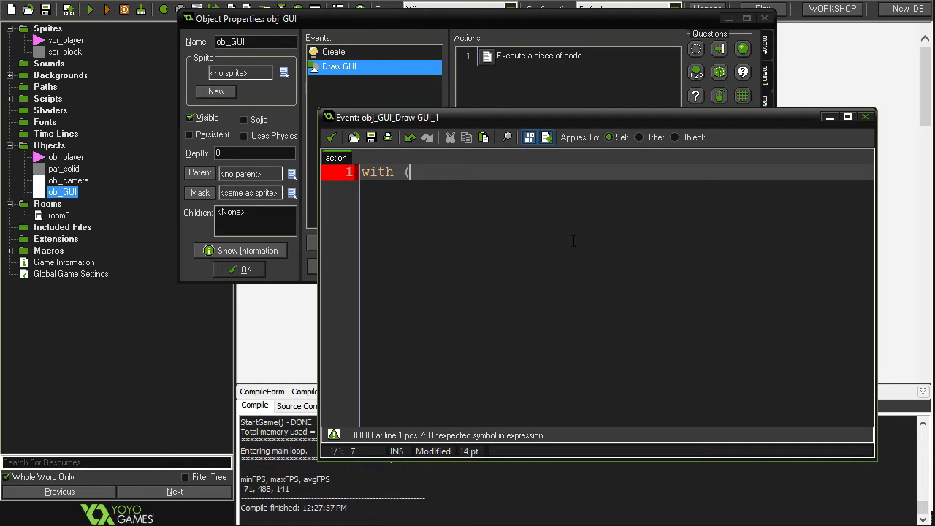
text(obj_)
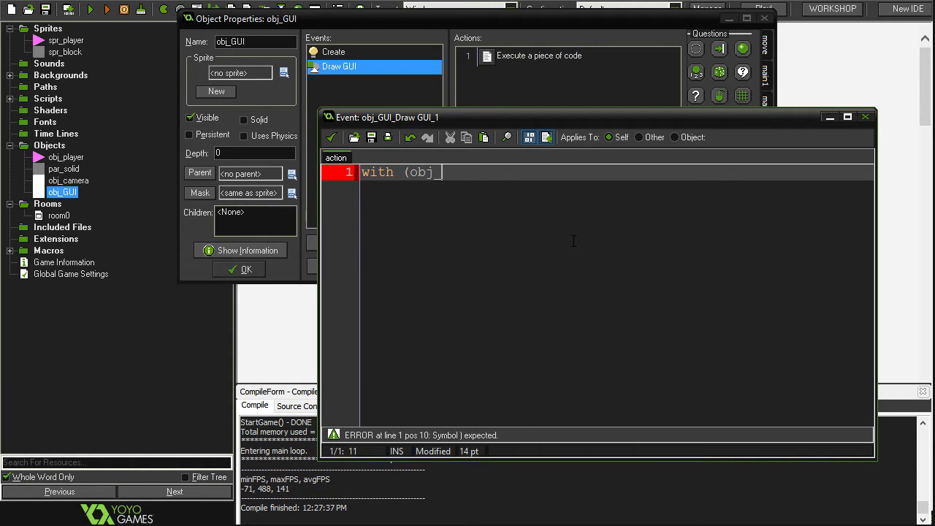
text(player) {)
text(with)
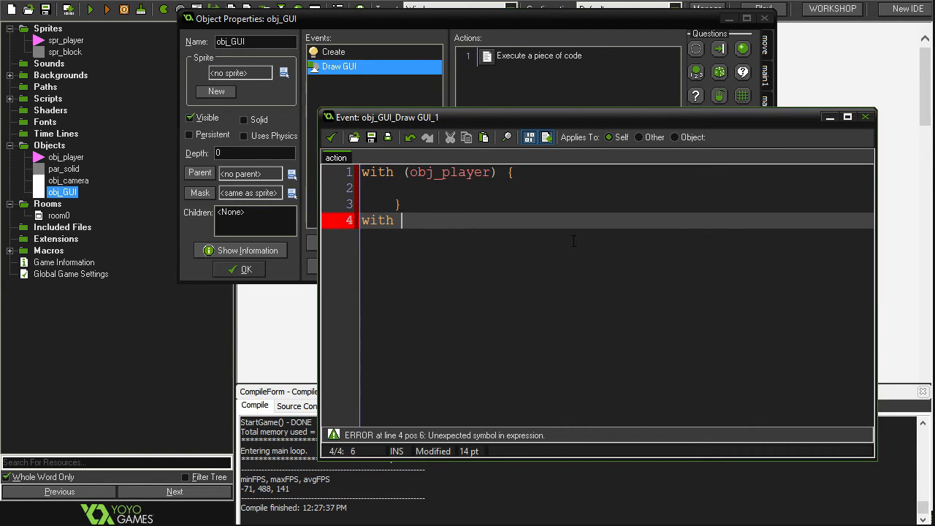
text((par_)
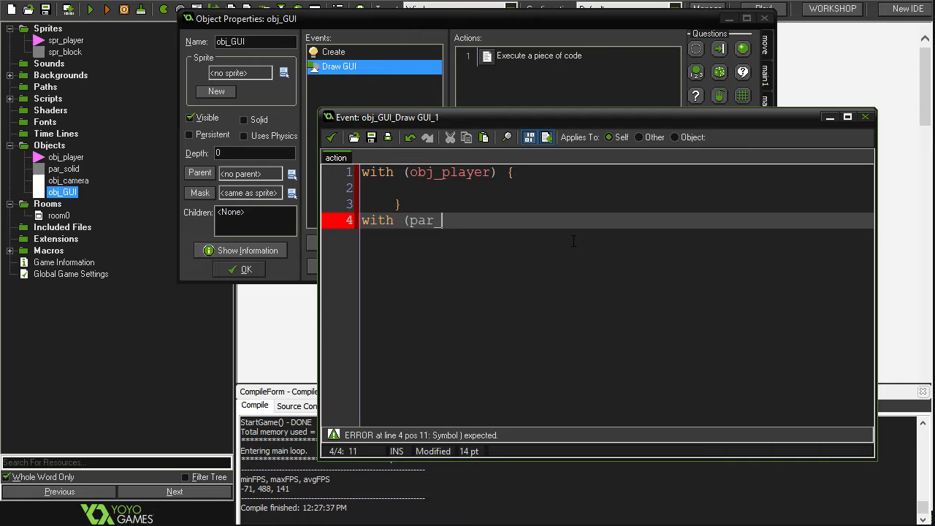
text(solid) {)
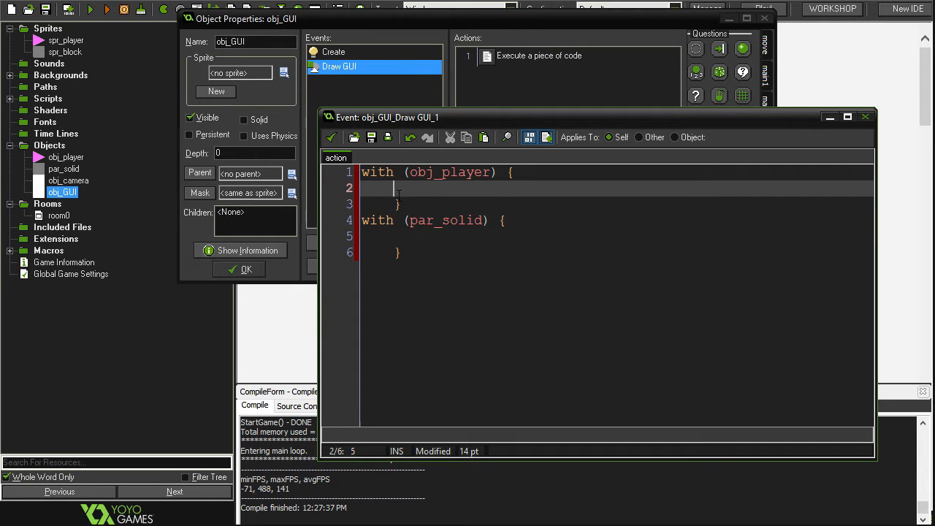
mouse_move(585, 178)
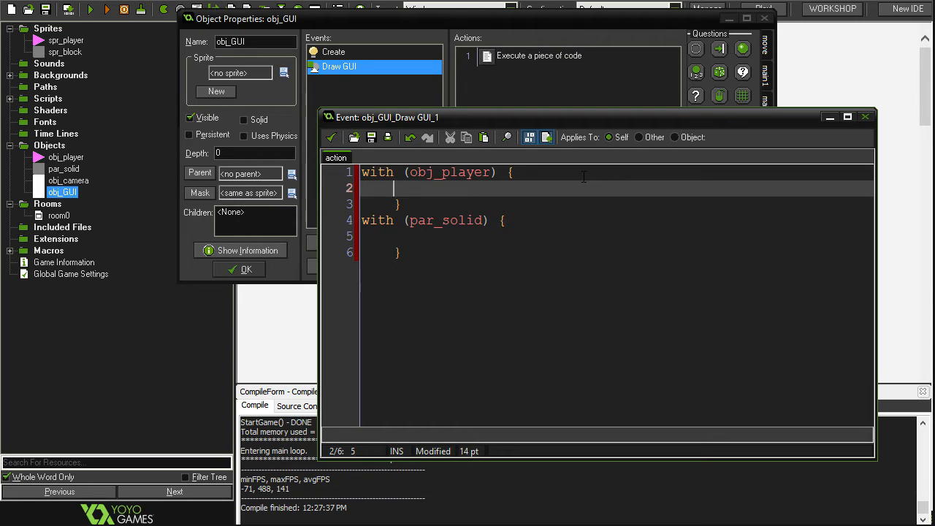
Declare var gsc = other.gui_scale; inside the obj_player block.
text(var gsc)
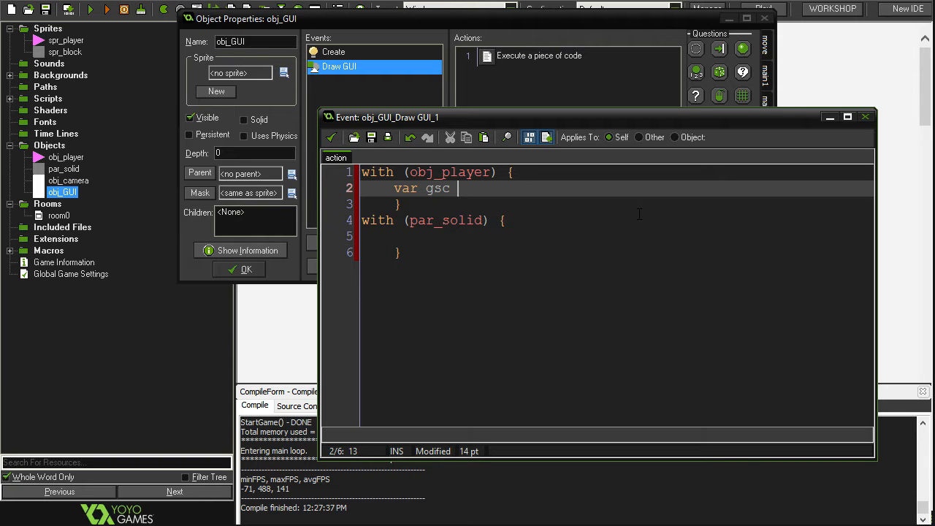
text(other.)
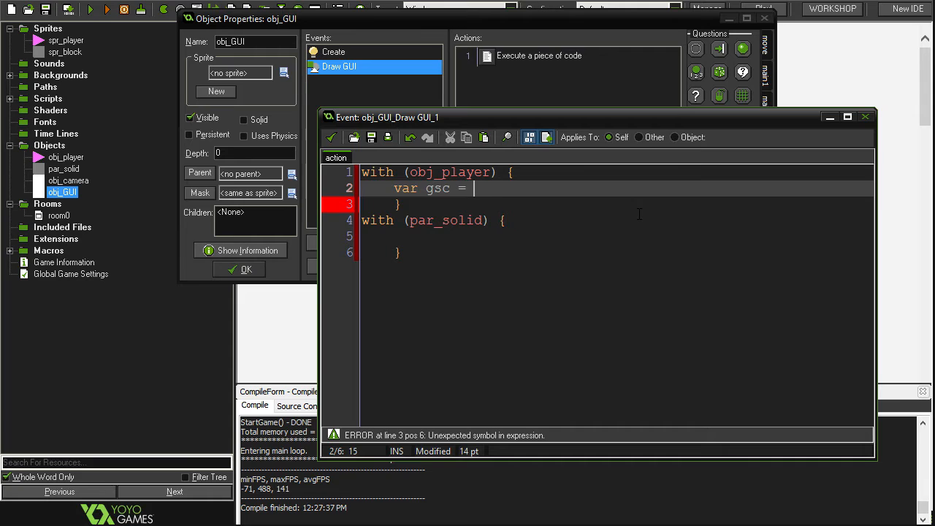
text(other.gui_sc)
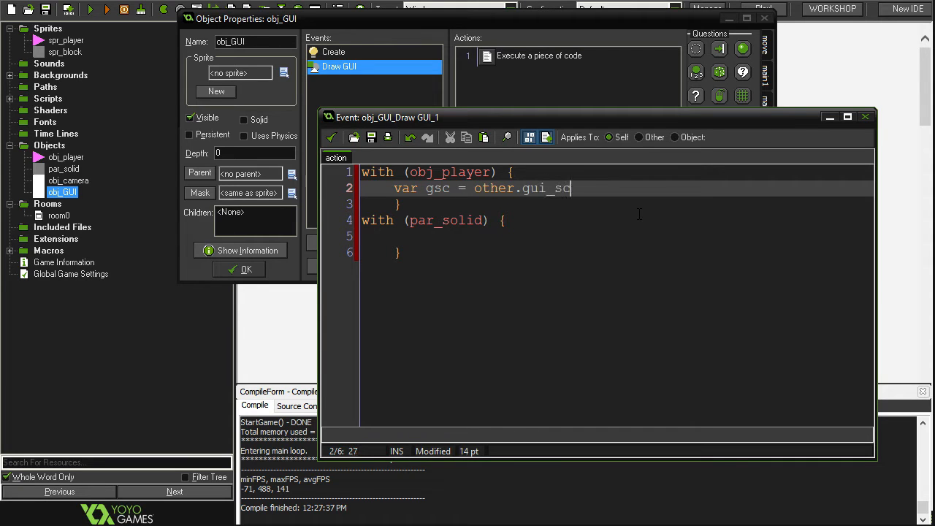
text(ale;)
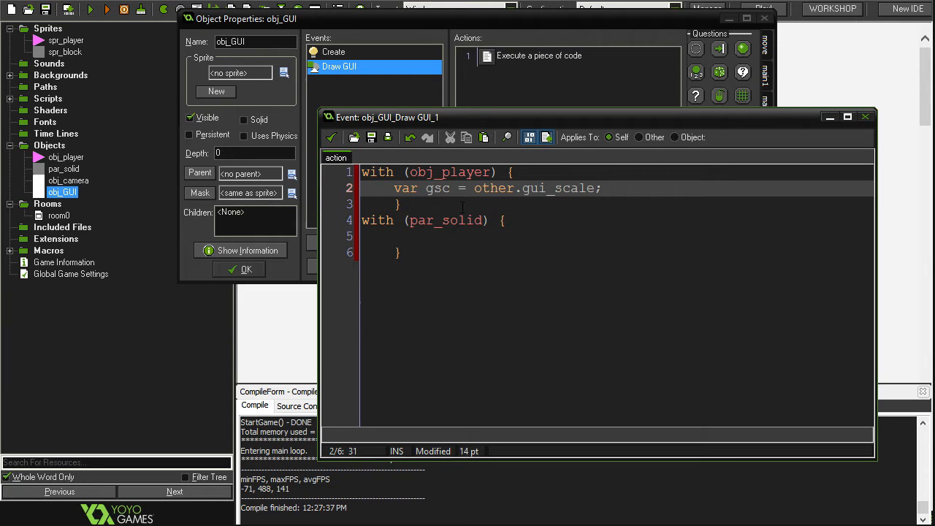
Start a draw_sprite_ext( call on the line after the gsc variable.
click(600, 188)
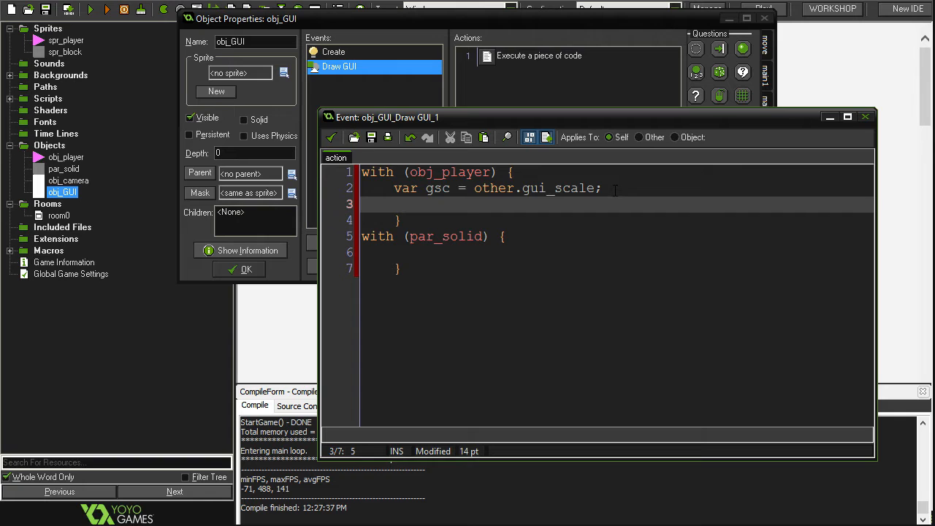
text(draw_sprite_)
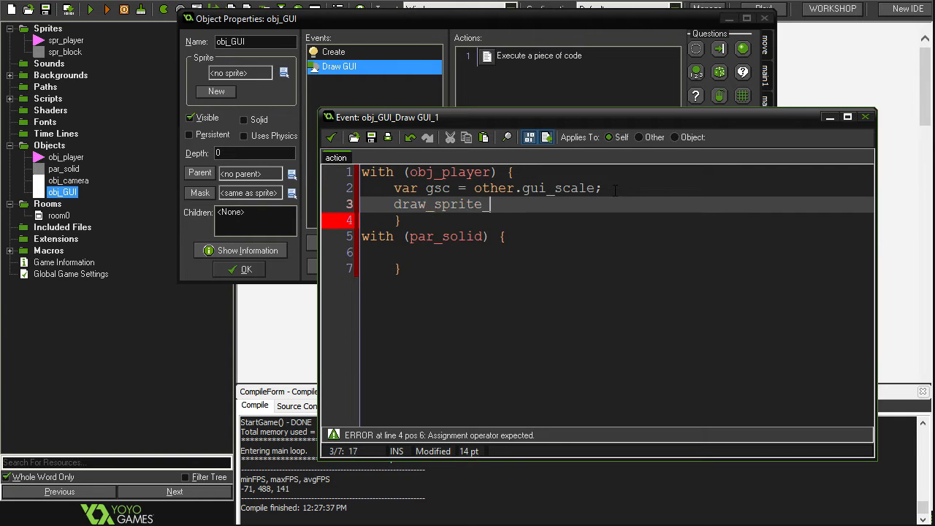
text(ext()
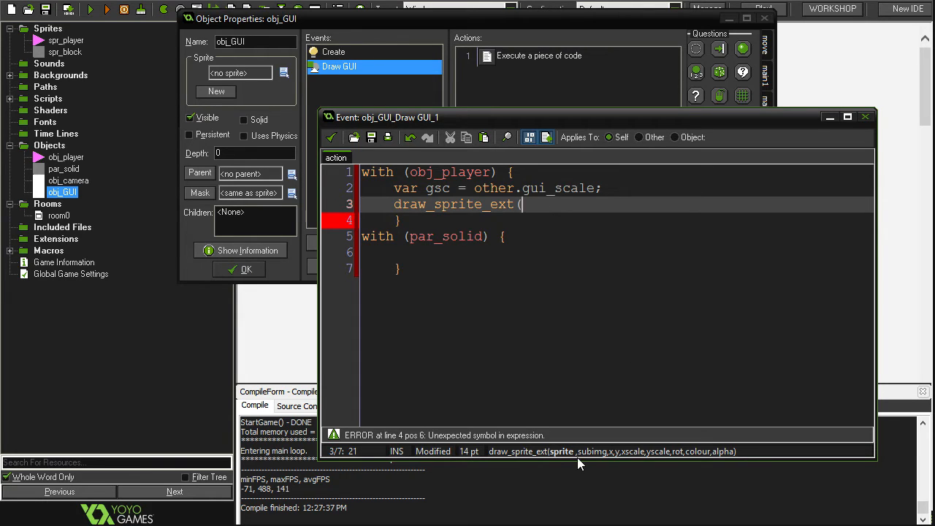
mouse_move(693, 346)
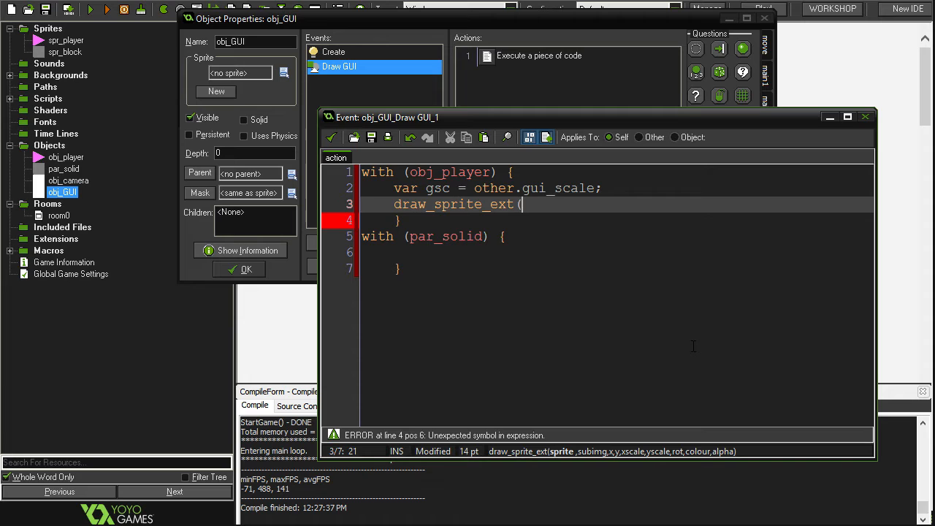
Fill in draw_sprite_ext with gsc-scaled position and scale, direction, image_blend and image_alpha.
text(sprite_index, image_index,)
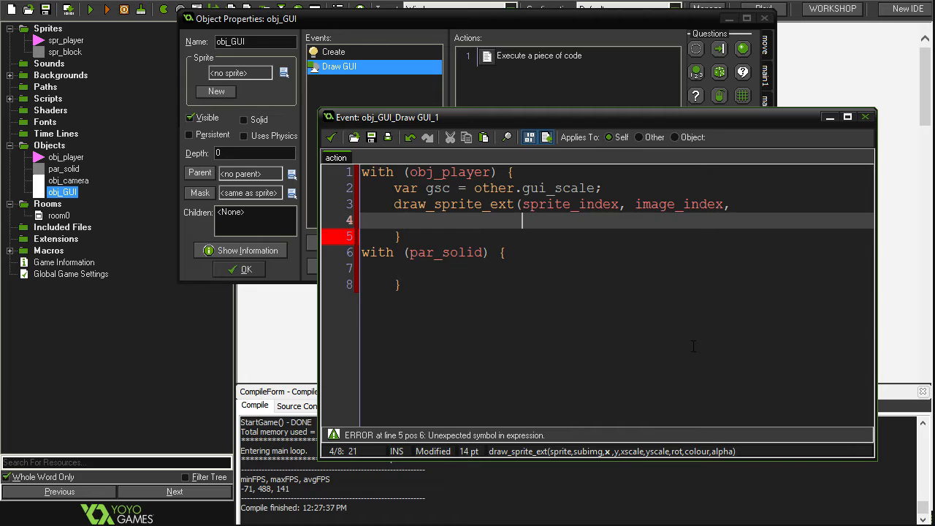
text(x *)
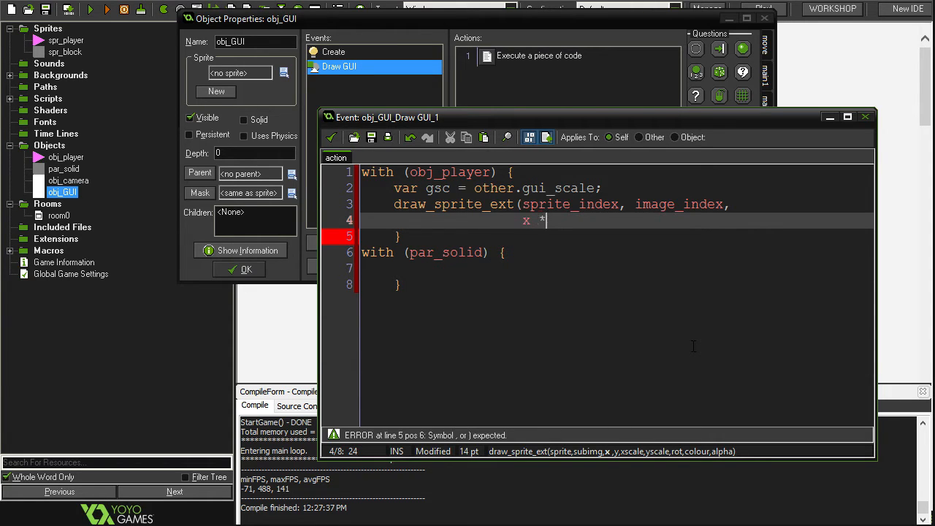
text(gsc, y * gsc,)
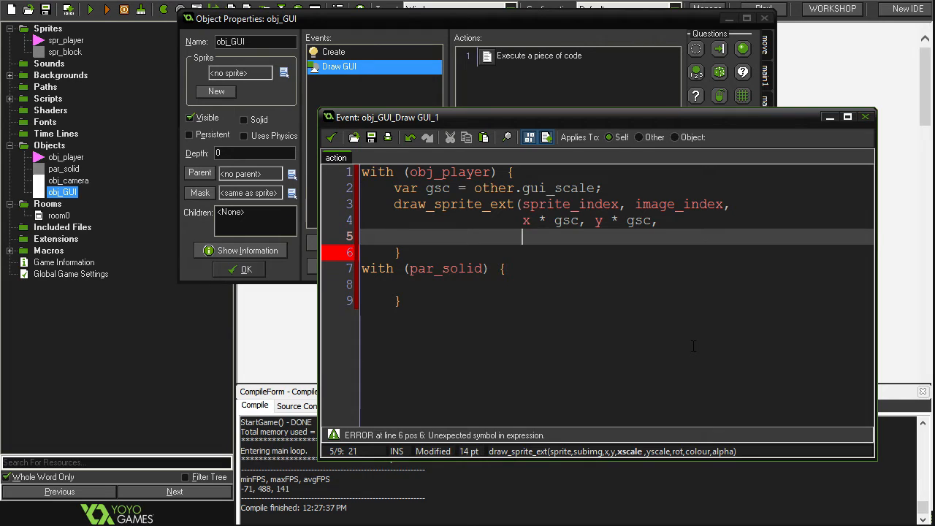
text(xscal)
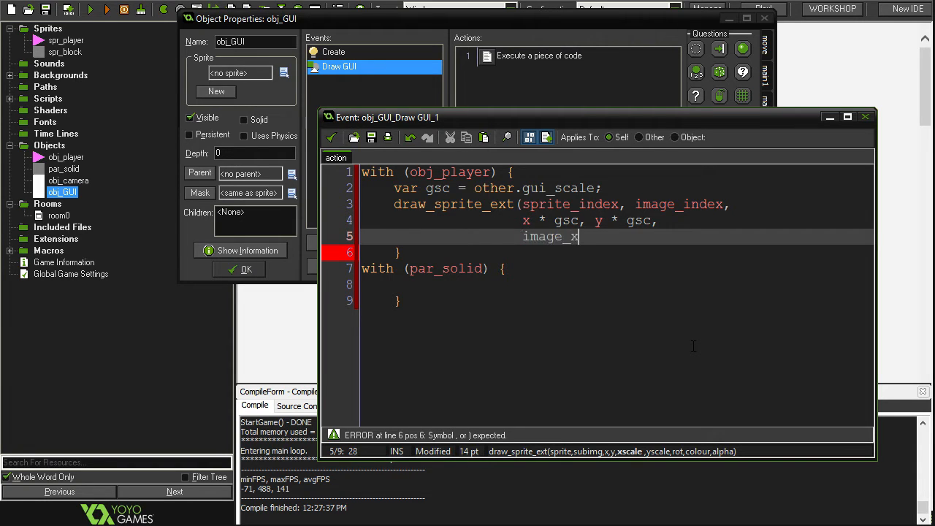
text(scale * g)
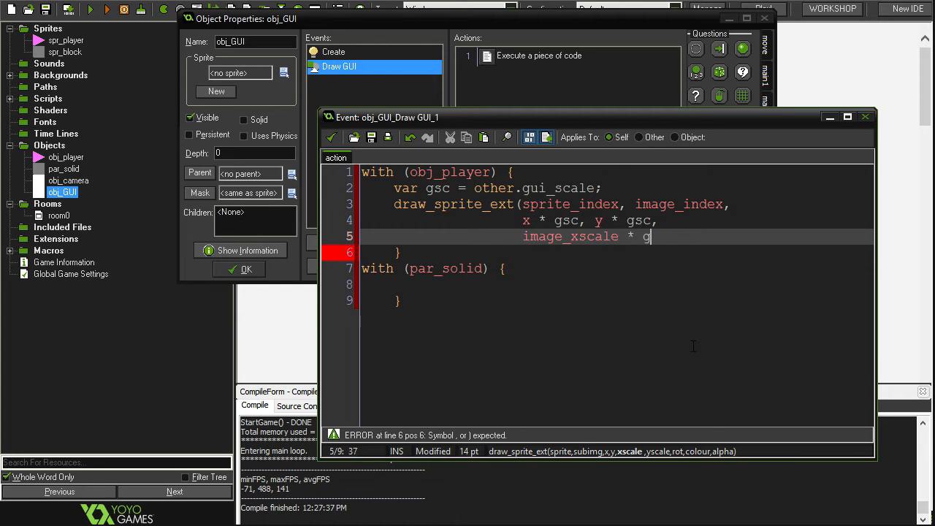
text(sc, ima)
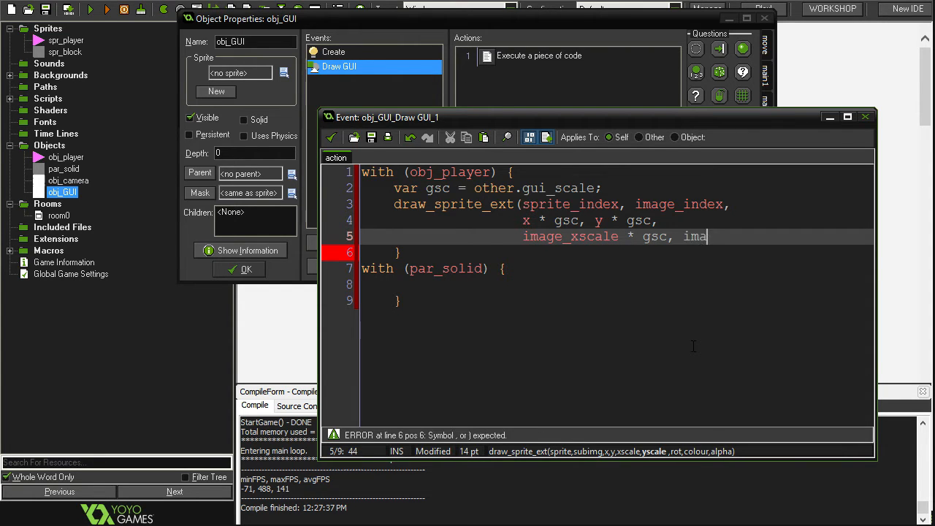
text(ge_yscale * gsc,)
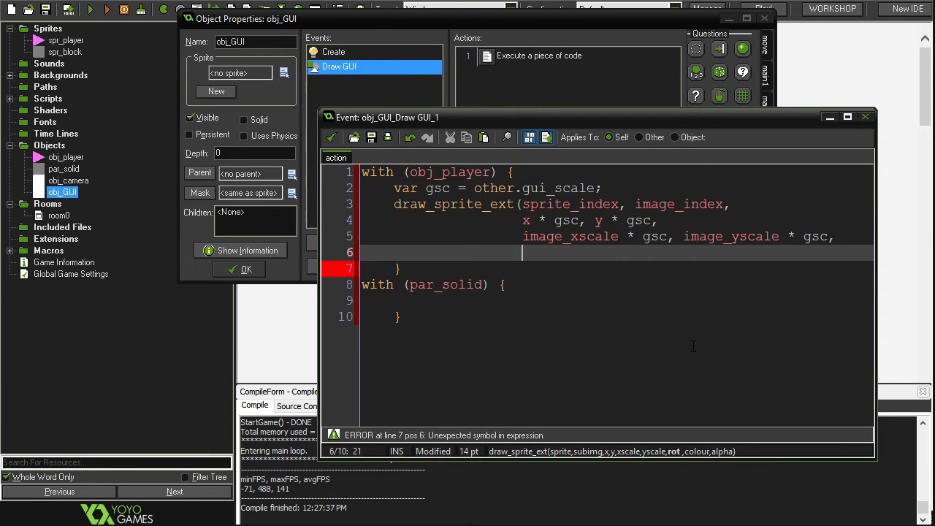
text(direction)
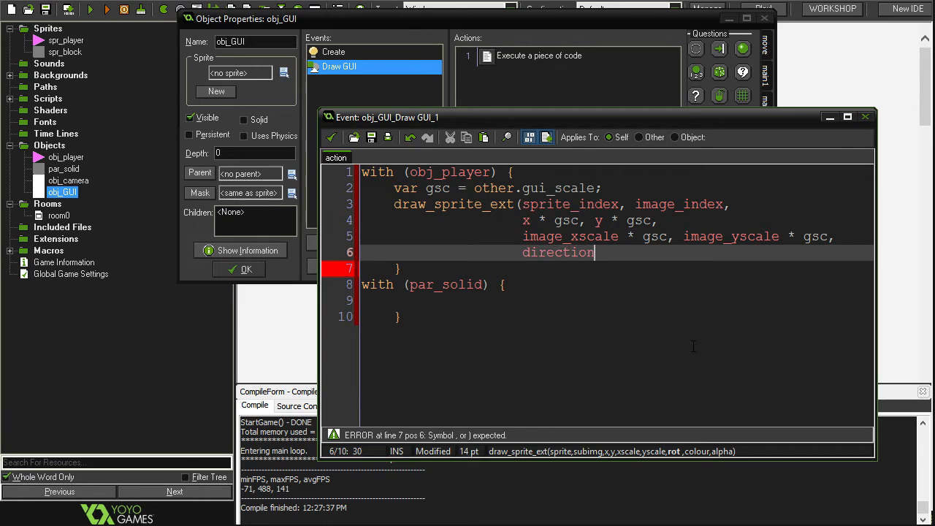
text(,)
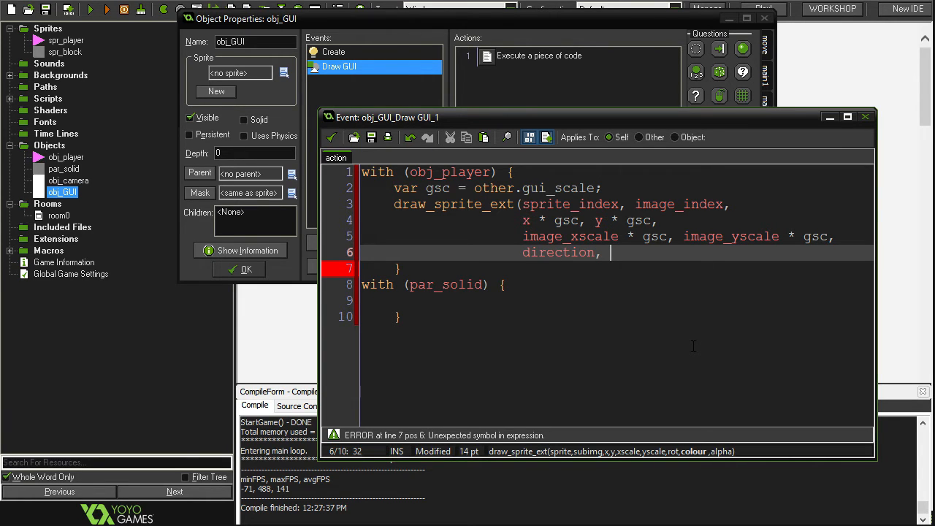
text(c_whi)
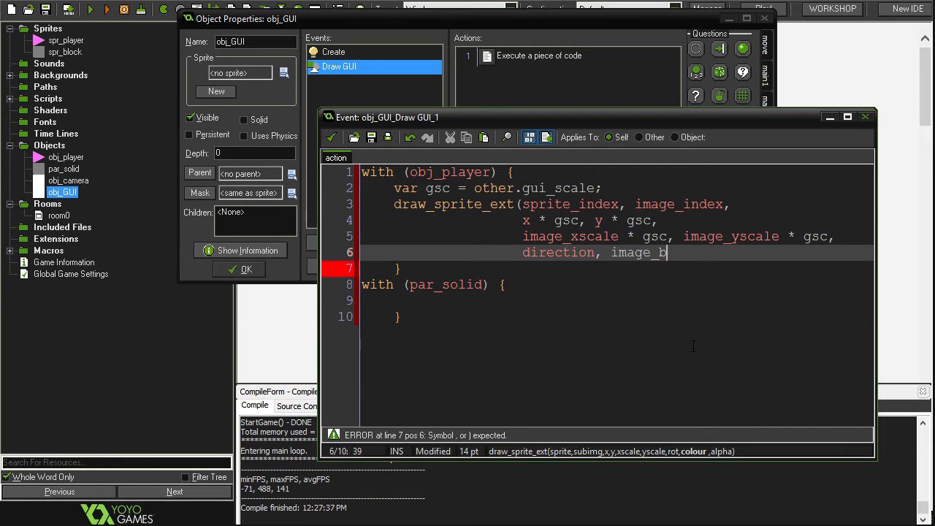
text(lend,)
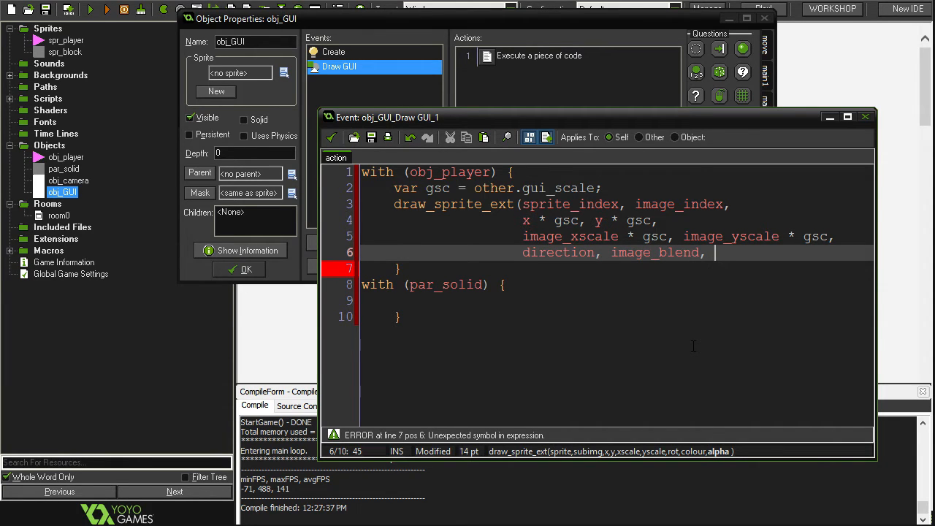
text(image_alpha);)
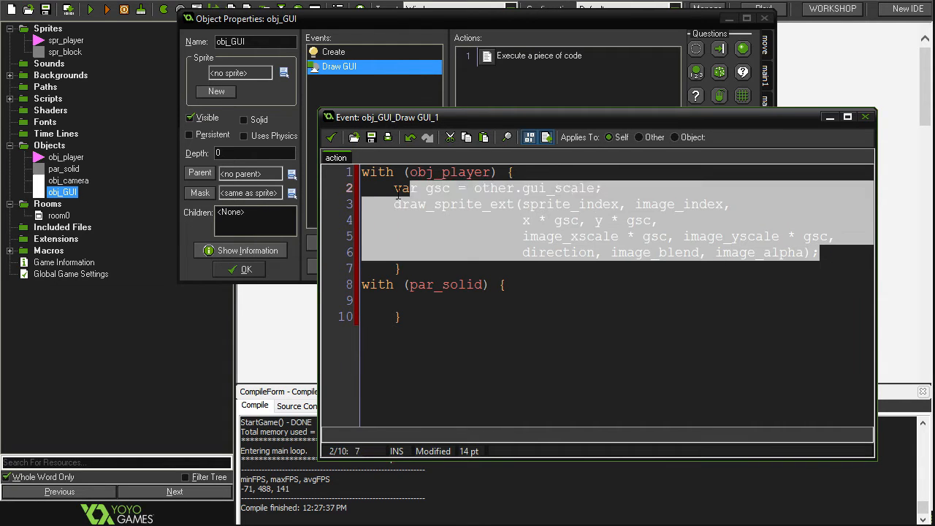
Close the Draw GUI code, add obj_GUI to room0, and test-run the game.
click(409, 301)
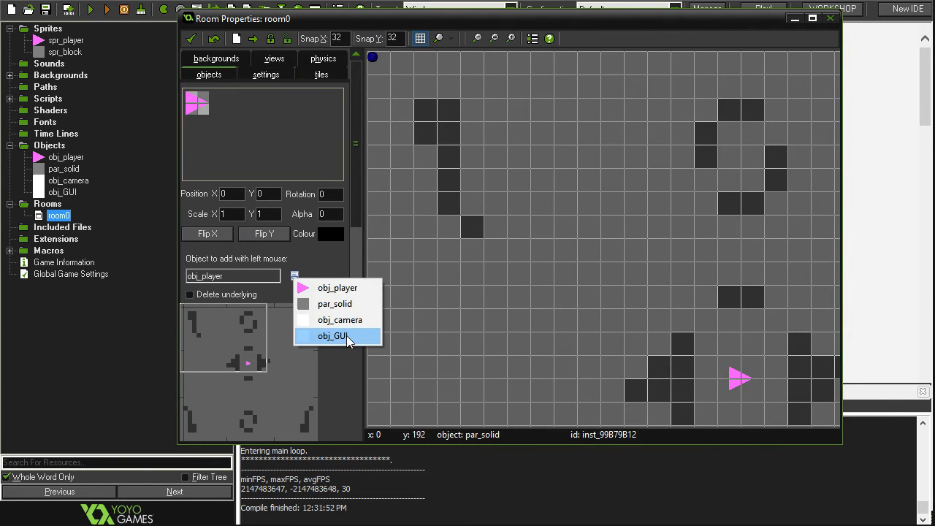
click(331, 336)
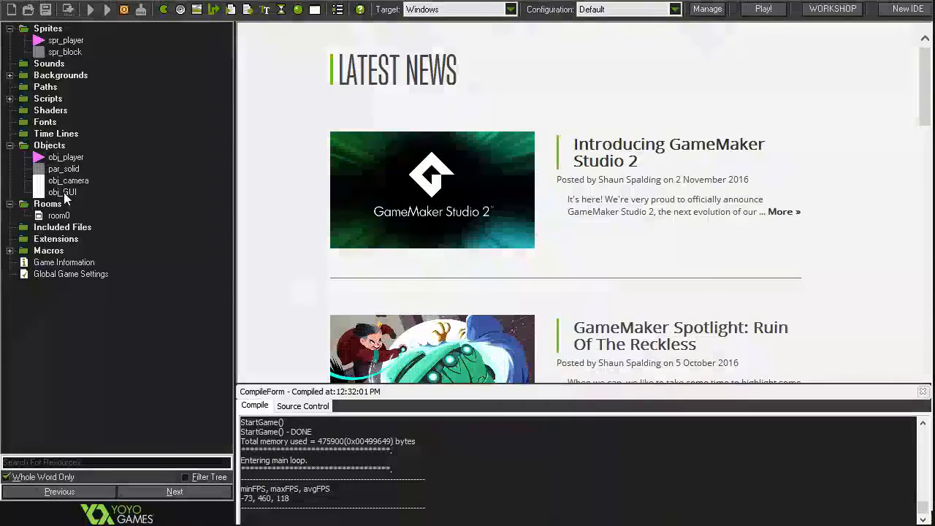
click(64, 168)
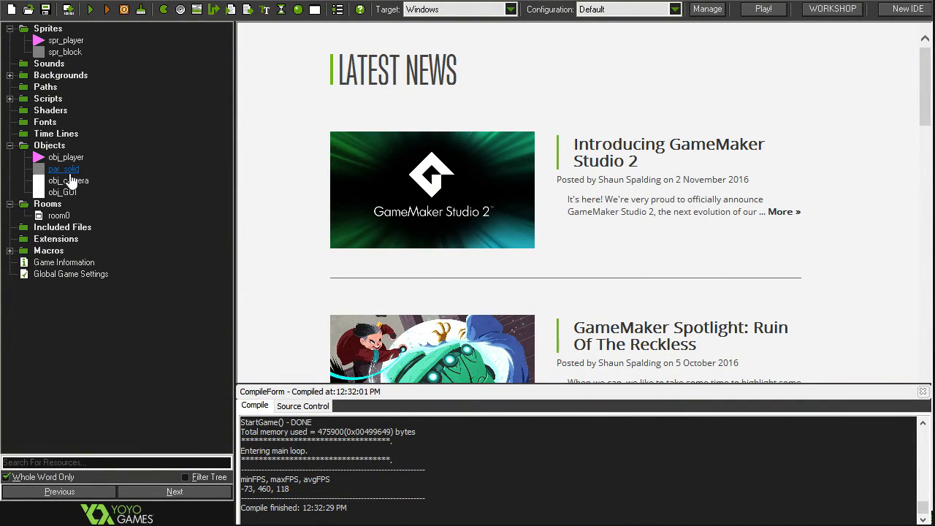
click(68, 180)
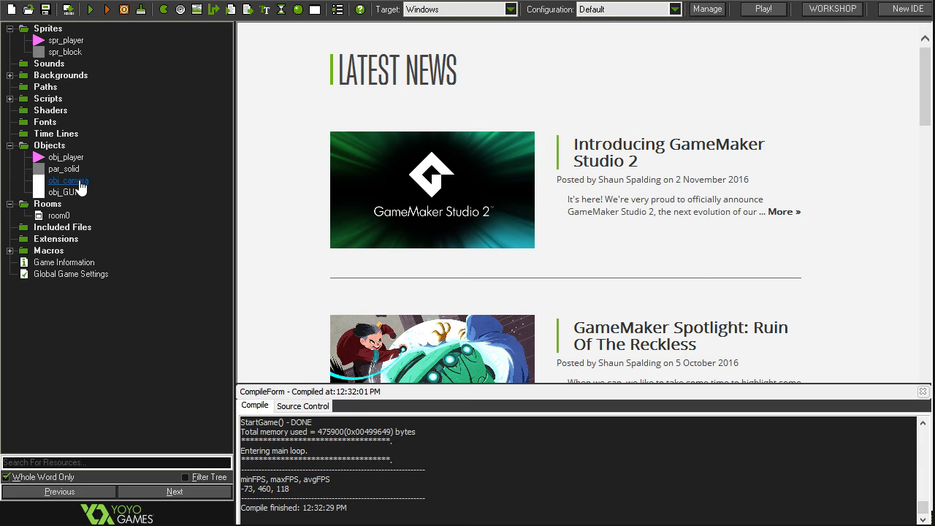
mouse_move(71, 189)
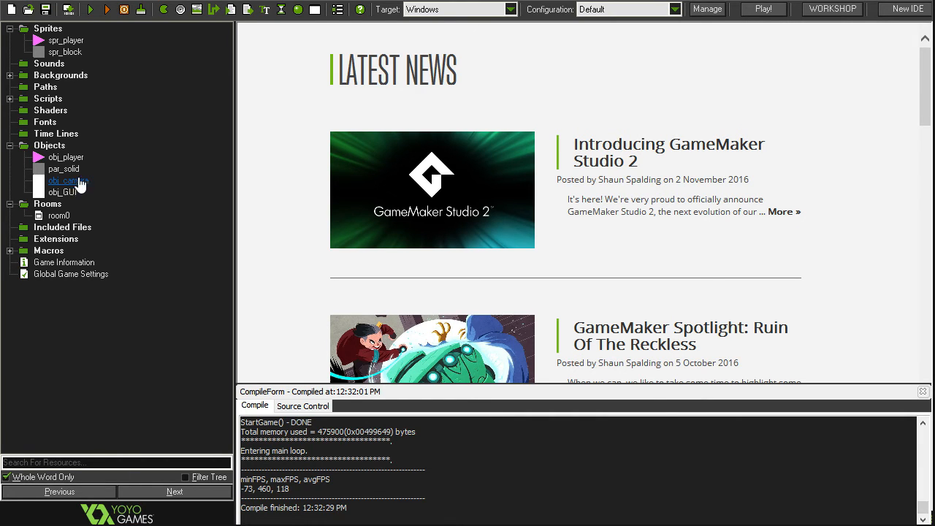
Change obj_camera's projection call to d3d_set_projection_ext, passing fov as the angle.
double_click(66, 181)
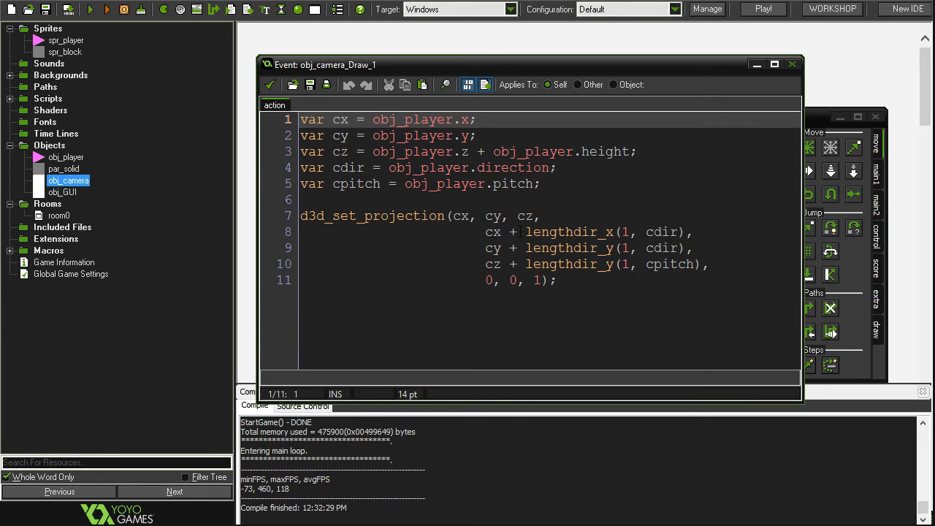
mouse_move(519, 230)
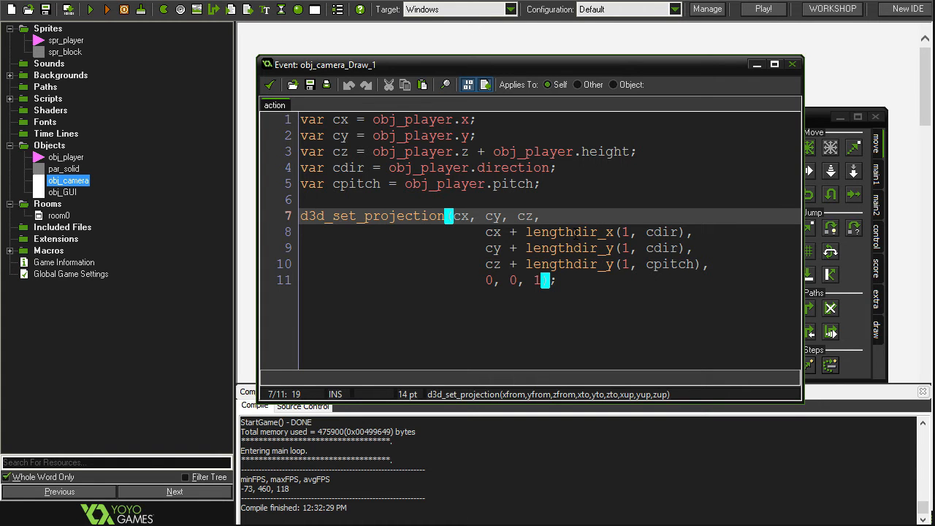
text(_ext)
click(549, 280)
text(, )
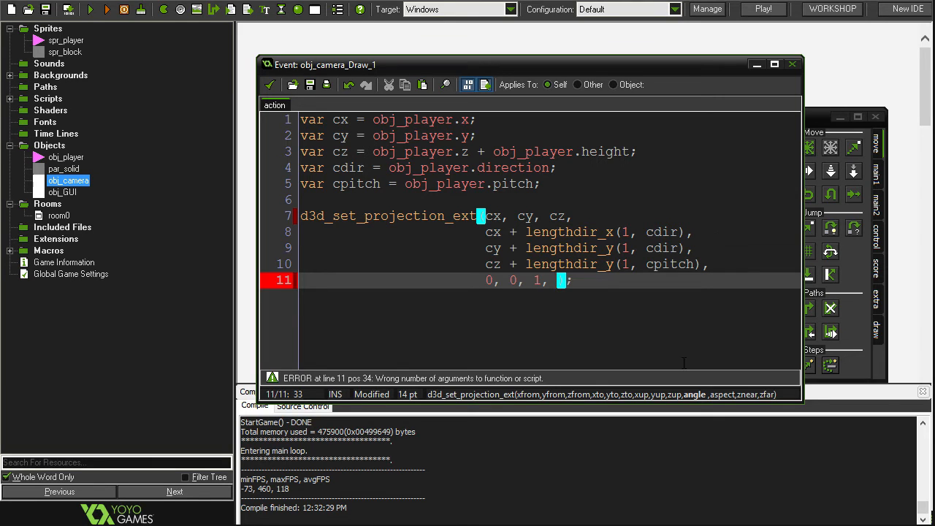
text(fov)
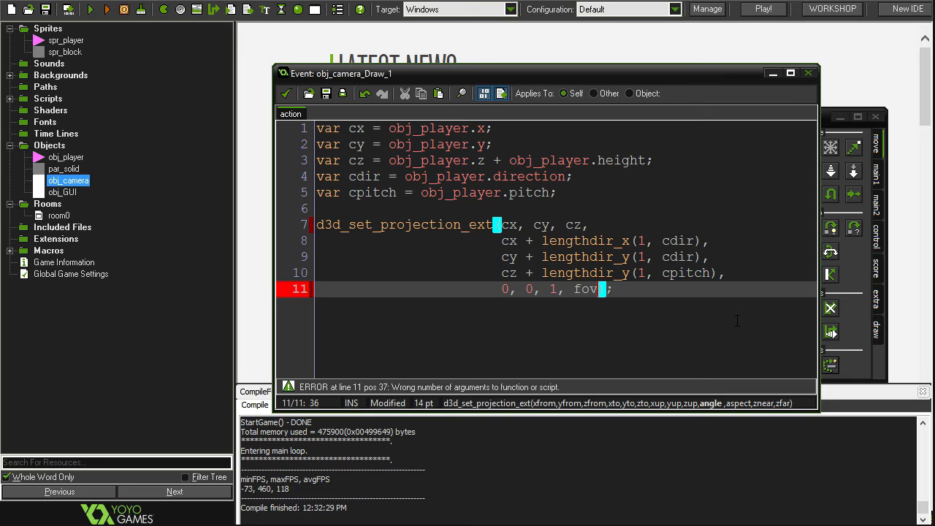
text(,)
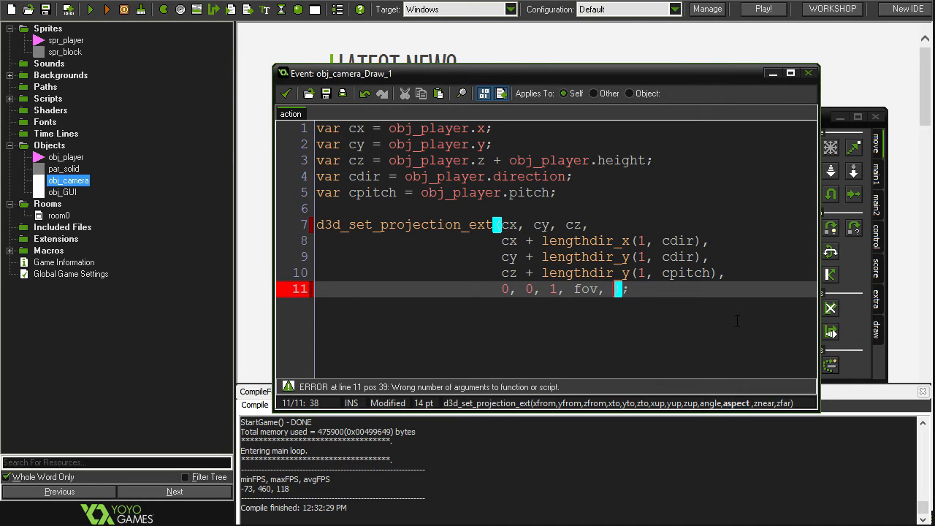
mouse_move(752, 313)
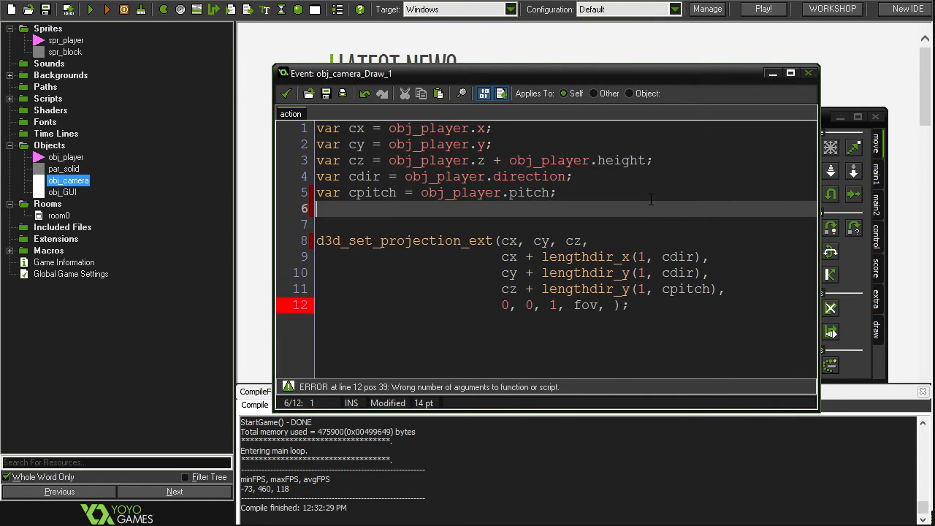
Define var w = view_wport; and var h = view_hport; in the camera code.
text(var w =)
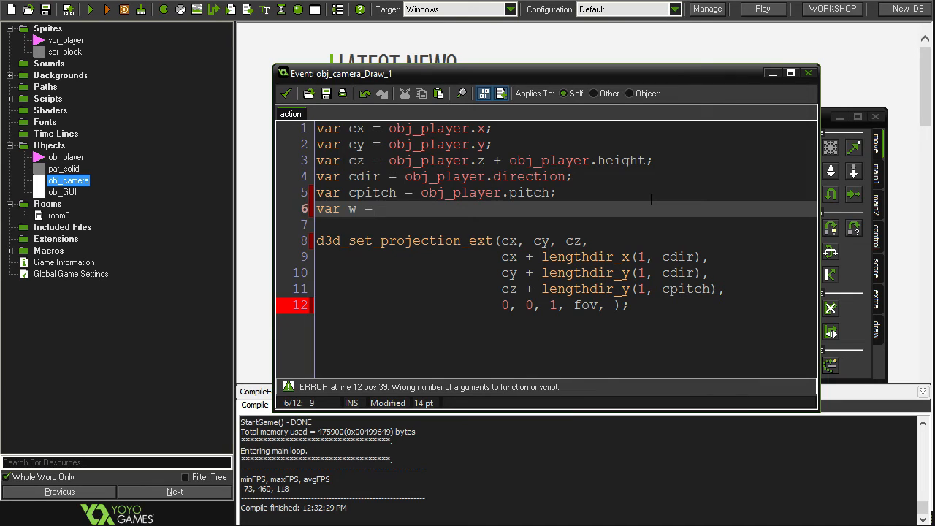
text(view_wp)
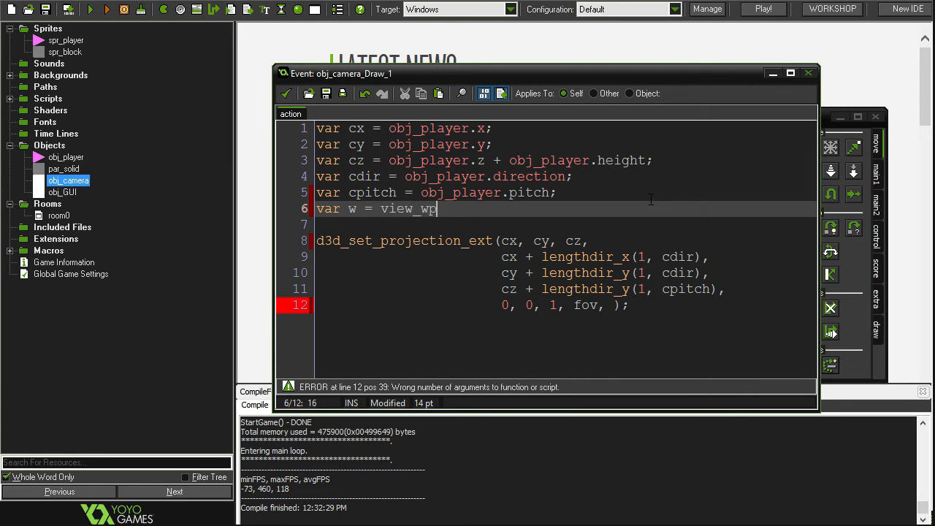
text(ort;)
click(565, 224)
text(var)
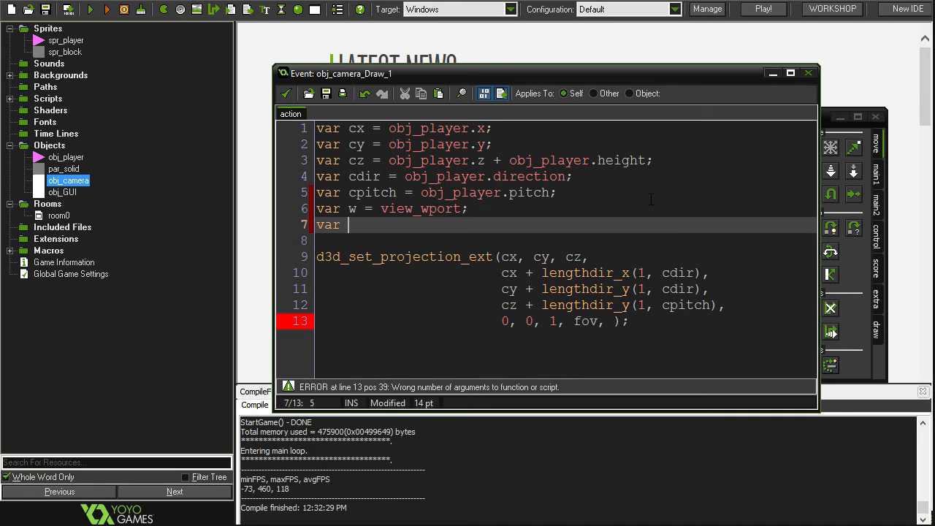
text(h = view_)
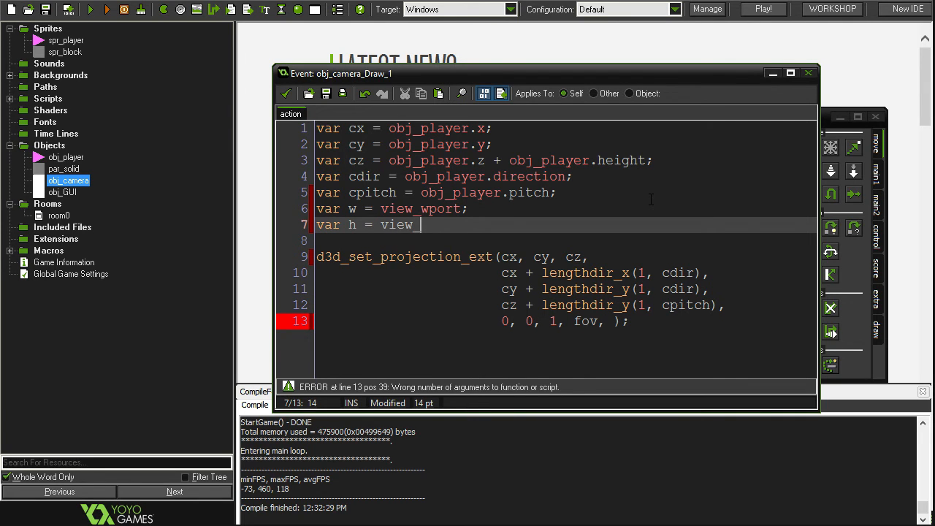
text(hport;)
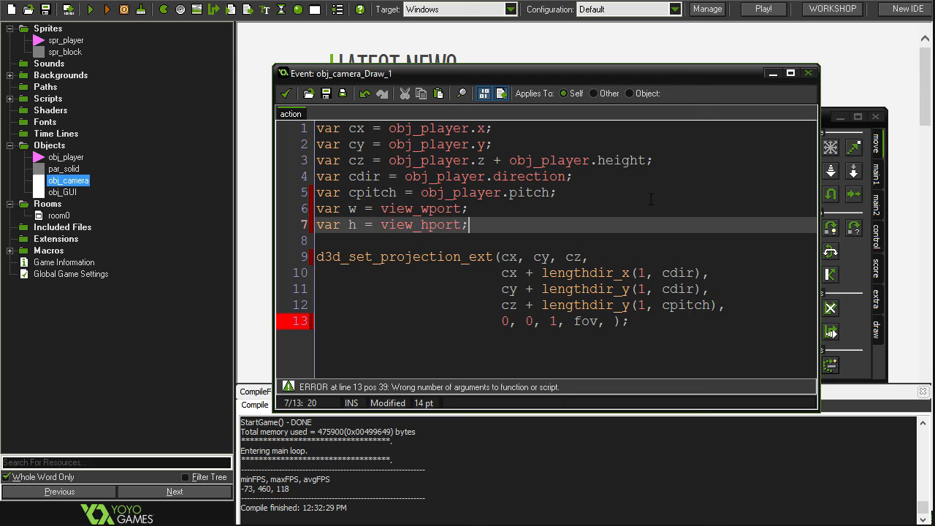
Pass w / h as the aspect argument after fov.
click(607, 320)
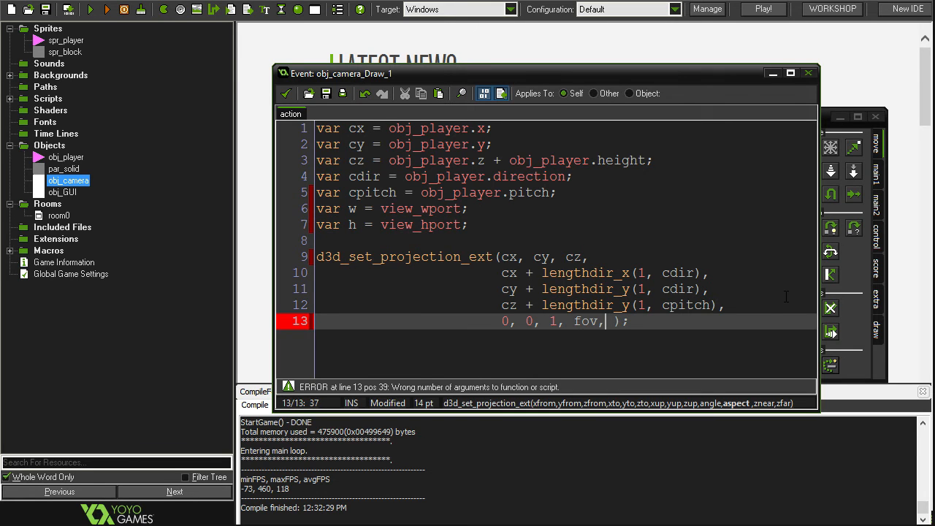
text(w / h)
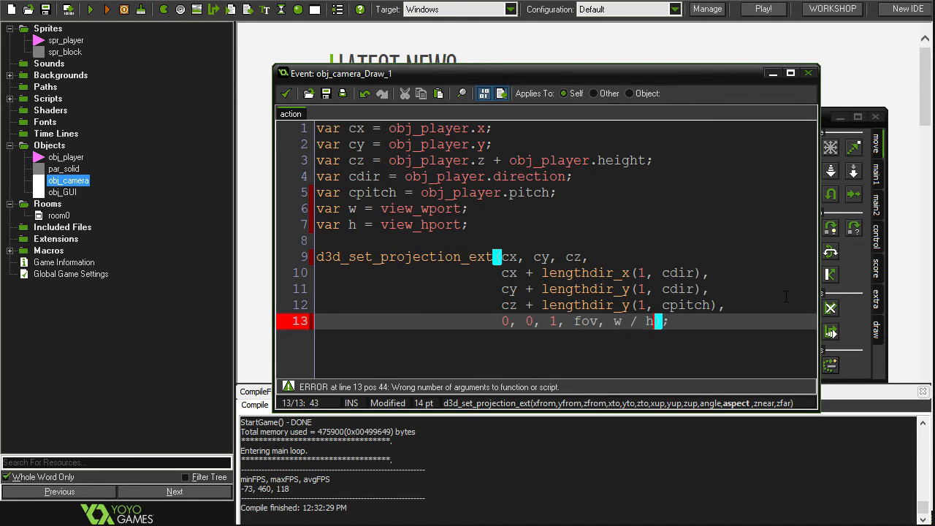
text(,)
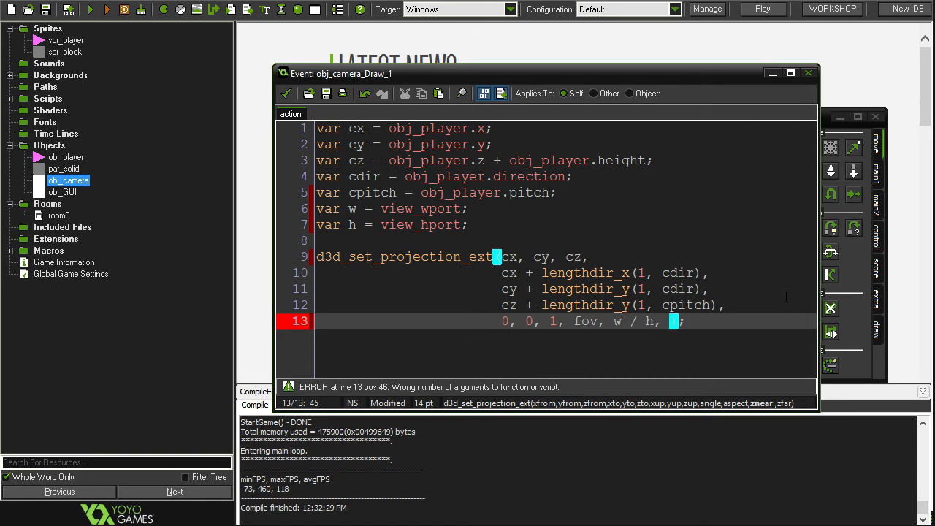
End the projection call with znear 1 and zfar 3200.
text(1,)
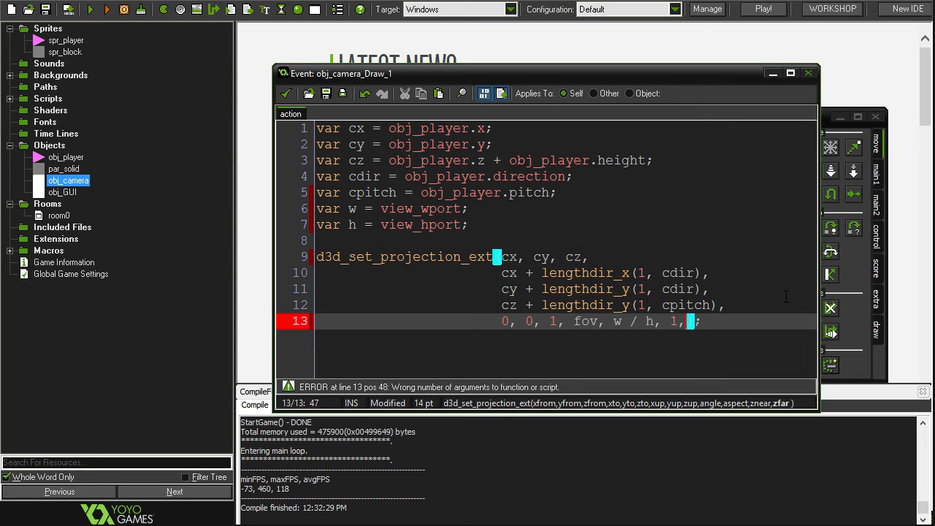
text(3200)
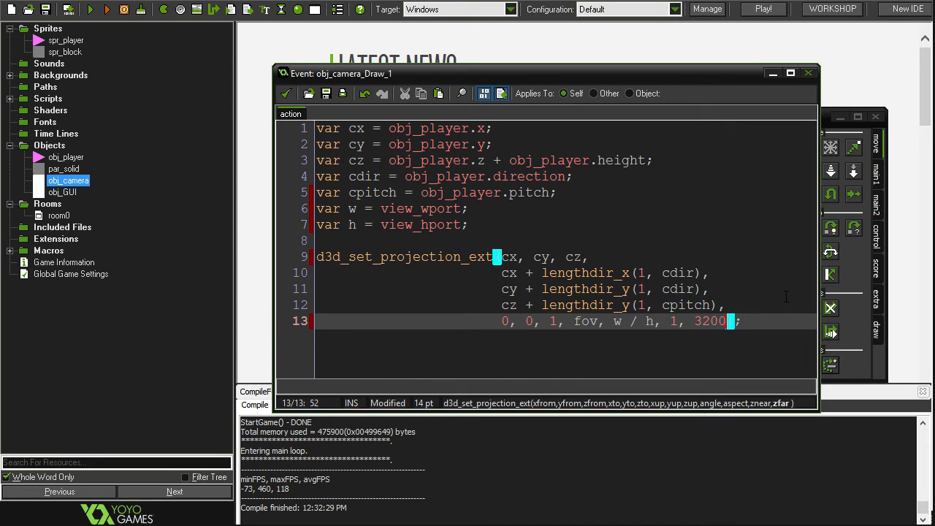
text(0)
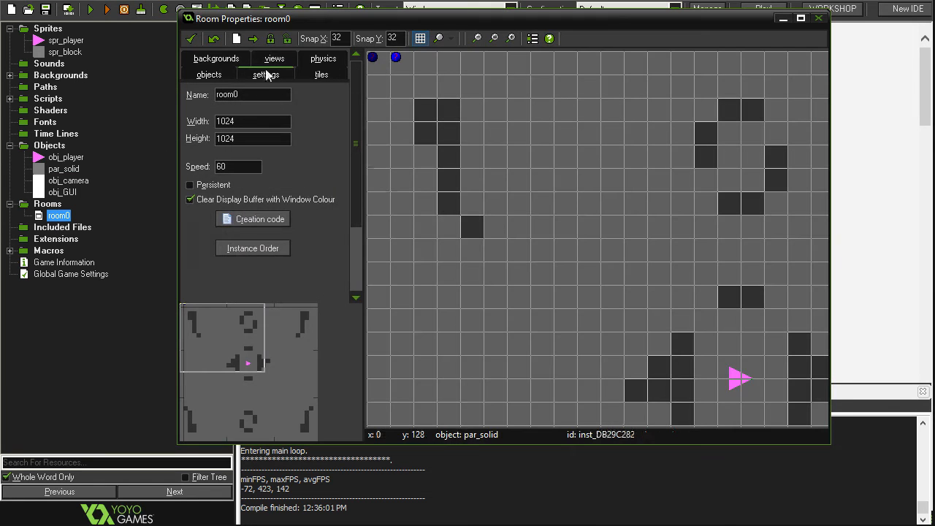
Enable views in room0 with View 0 visible at start and a 1280×720 port.
click(273, 59)
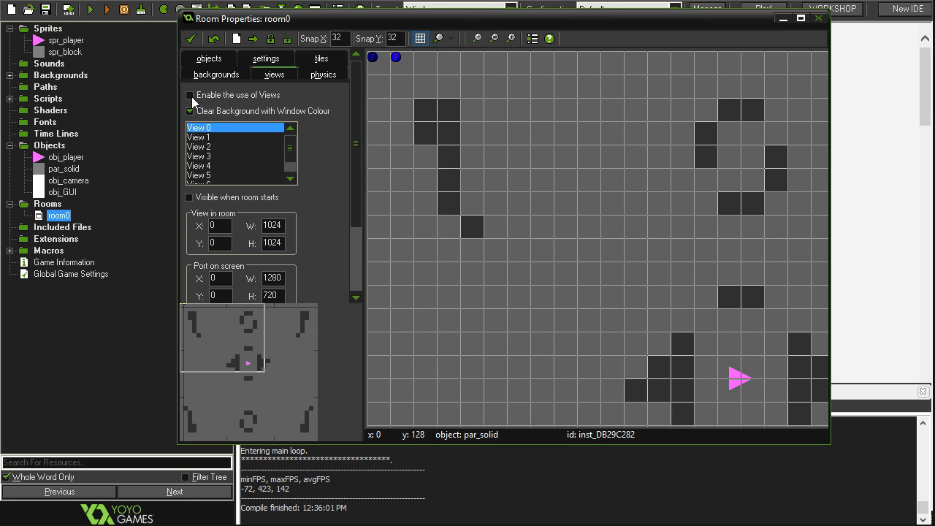
click(190, 94)
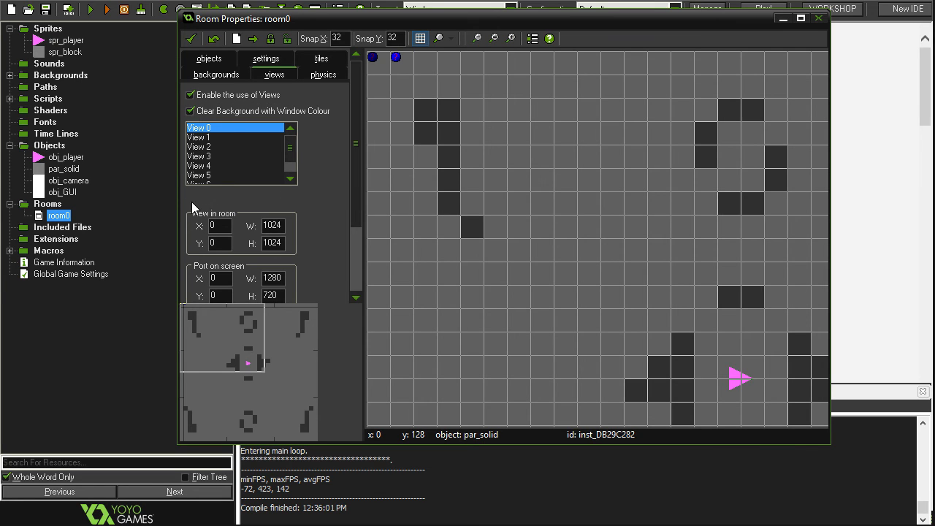
click(198, 127)
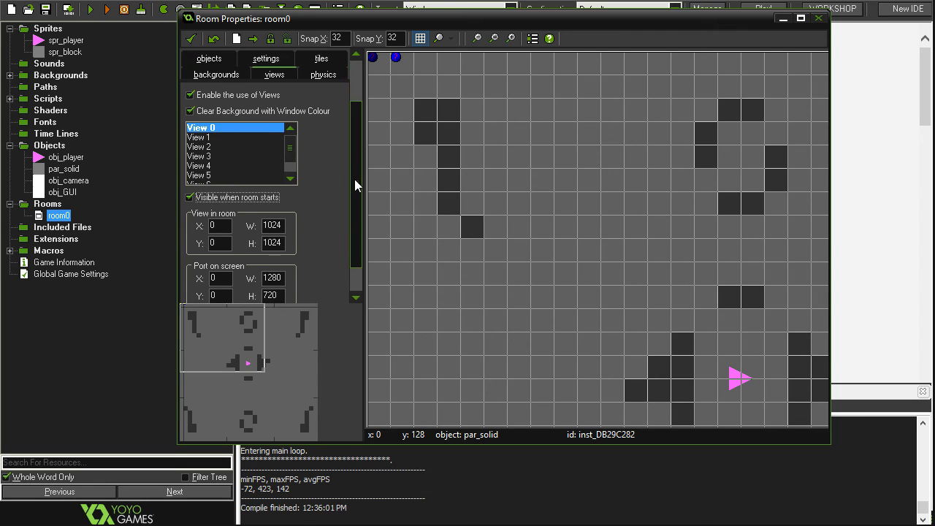
scroll(down, 3)
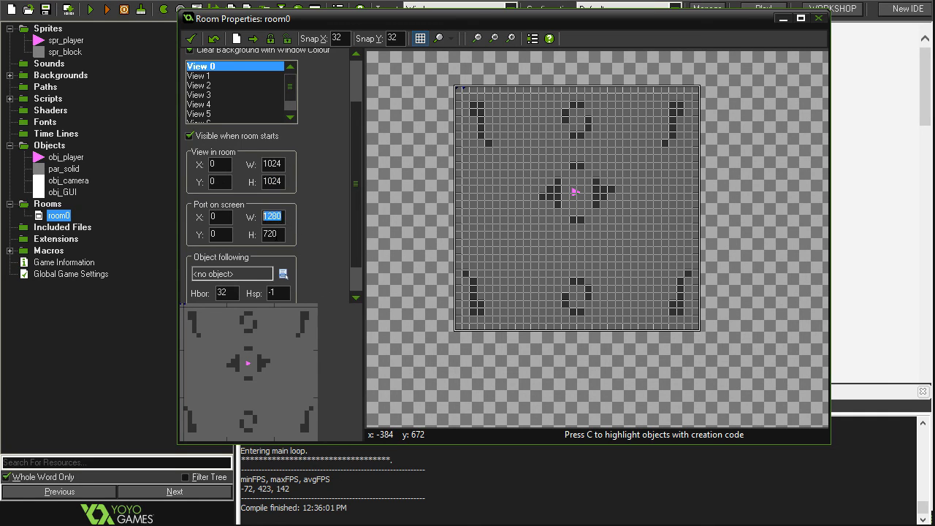
click(271, 235)
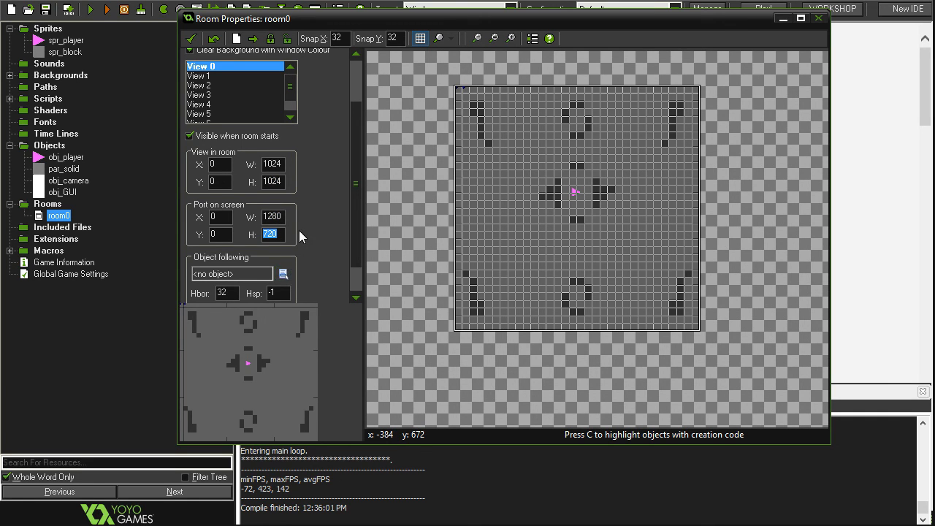
click(272, 235)
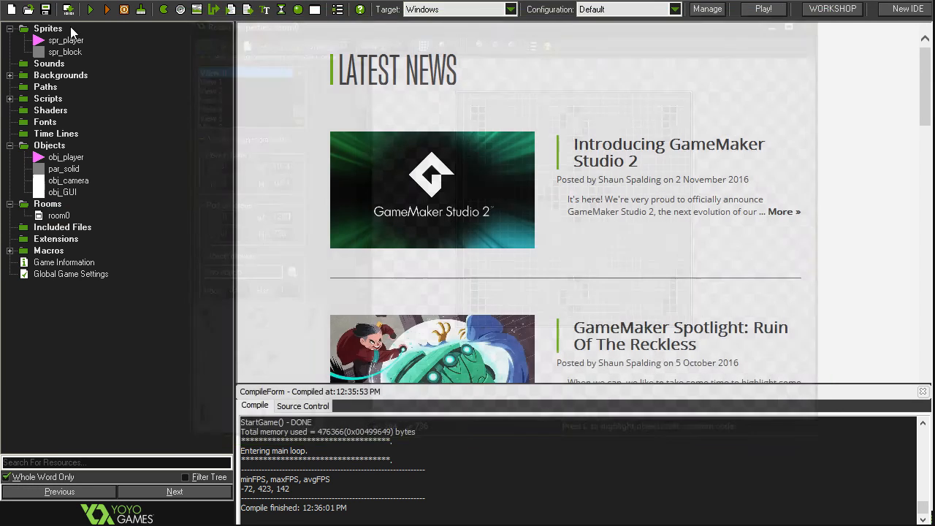
Close the room editor and run the game showing the 3D level with minimap.
click(90, 8)
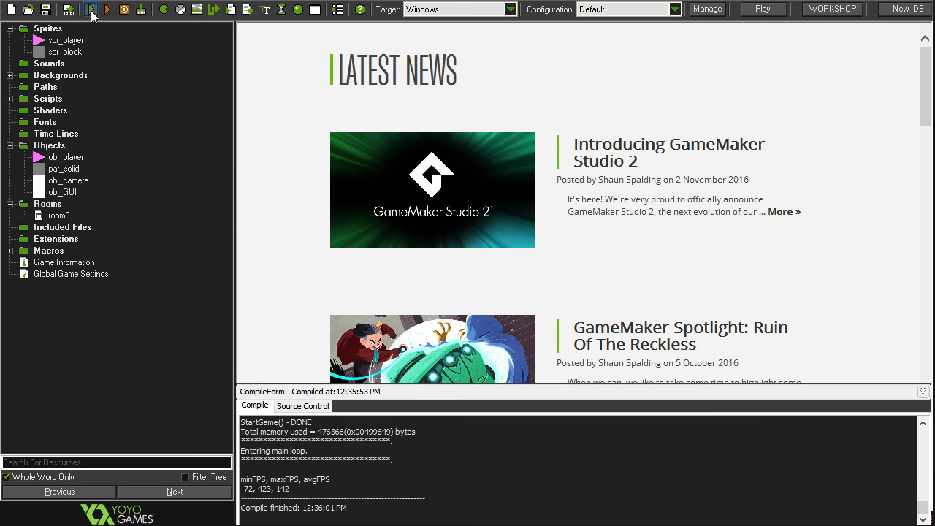
click(91, 10)
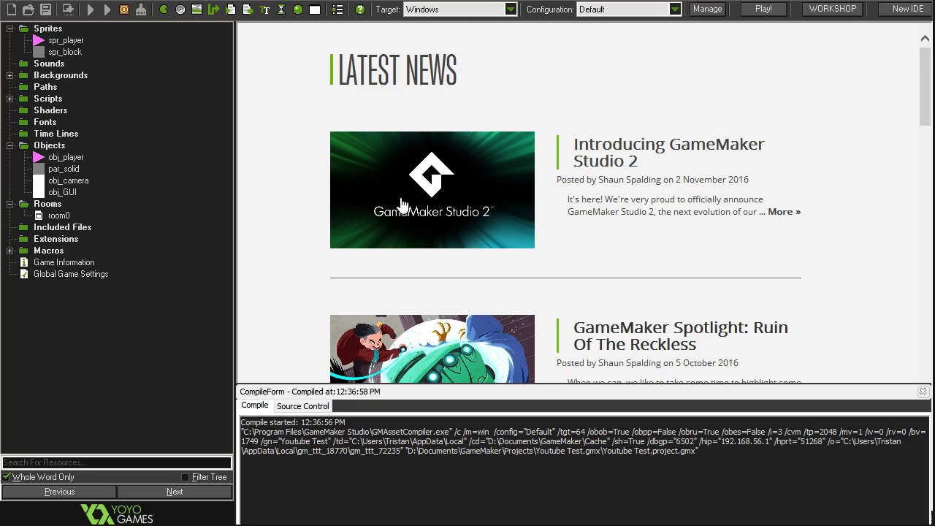
click(89, 9)
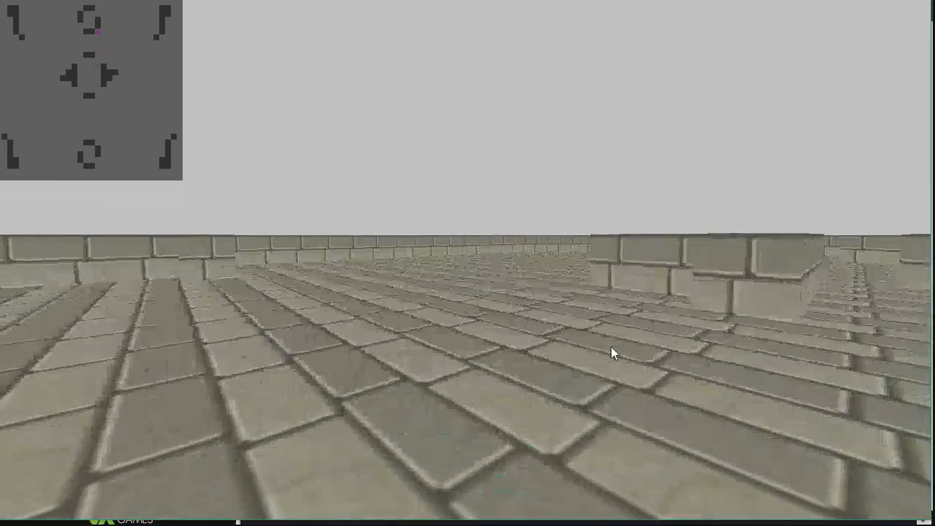